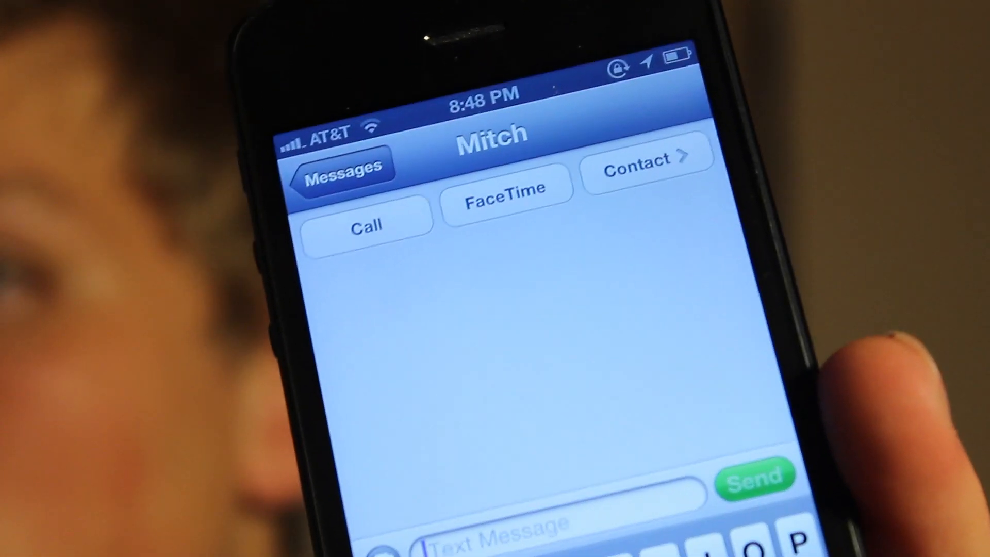
pyautogui.click(369, 223)
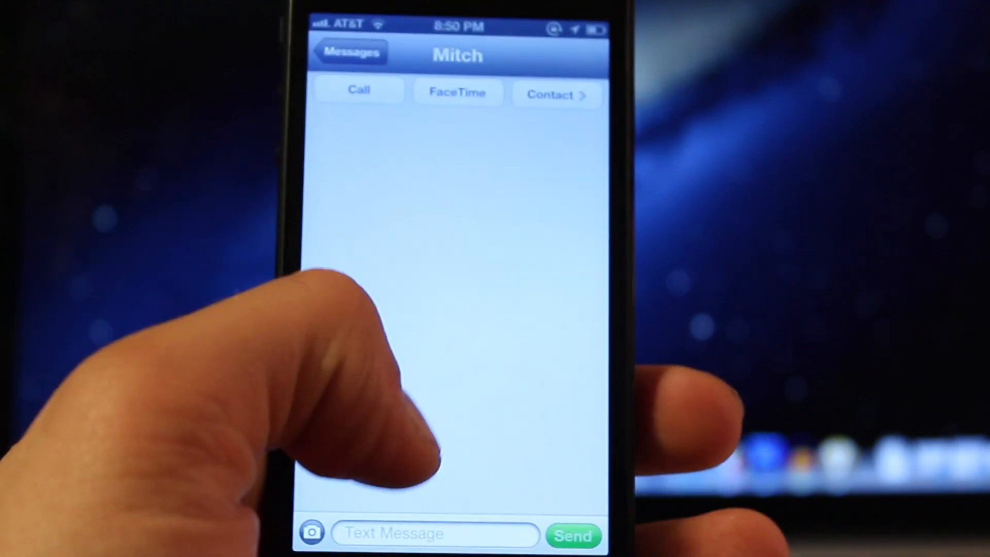
pyautogui.click(435, 533)
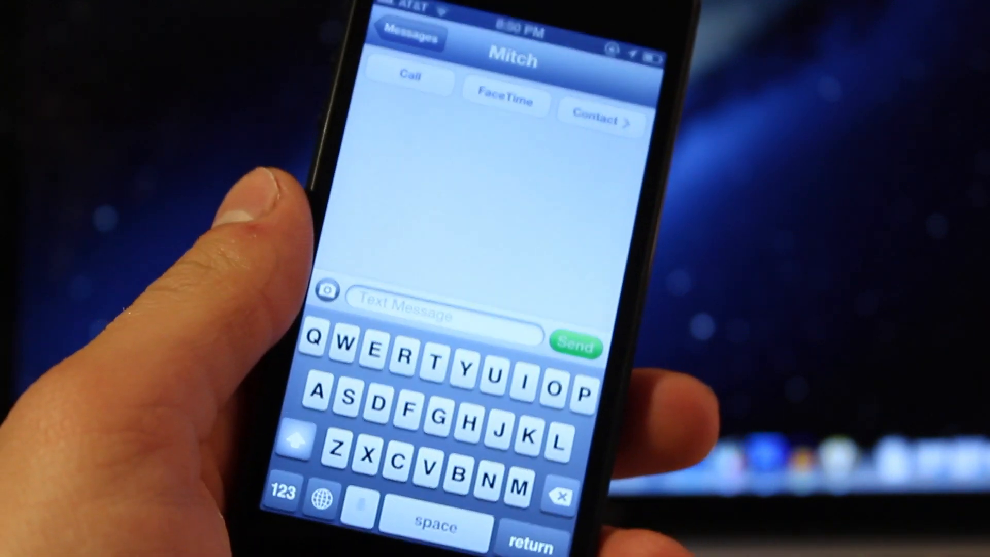